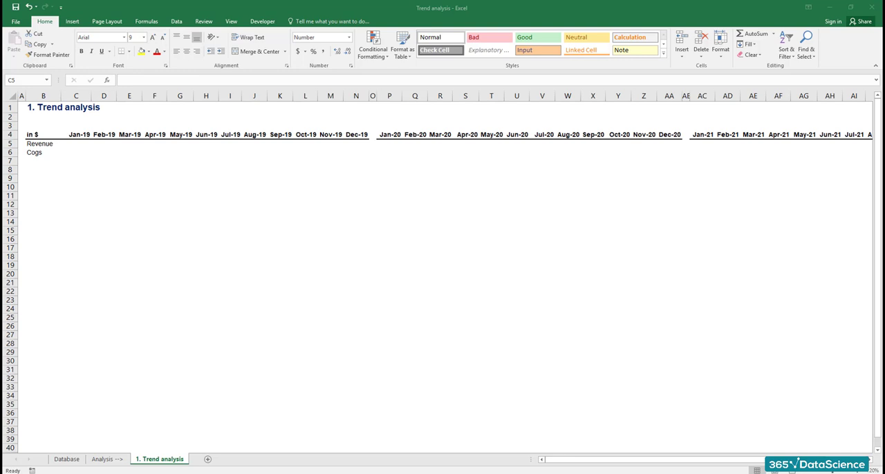
- Review the Database sheet of monthly figures by country and return to its top
left_click(68, 459)
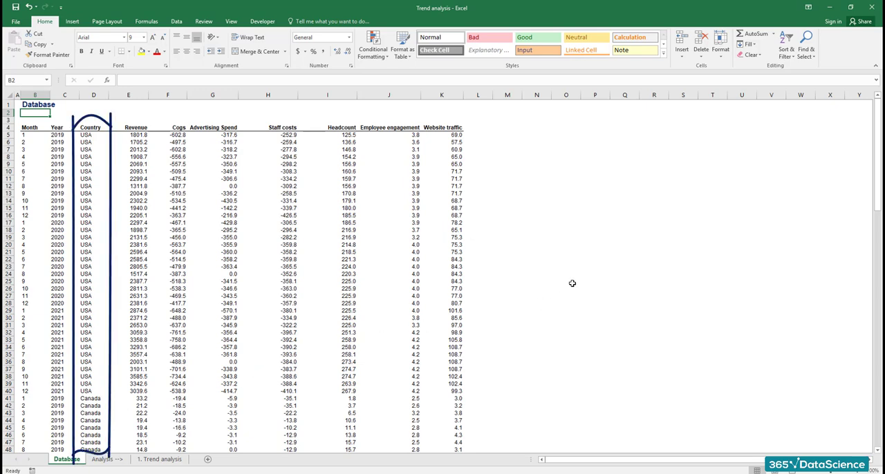
scroll("down", 3)
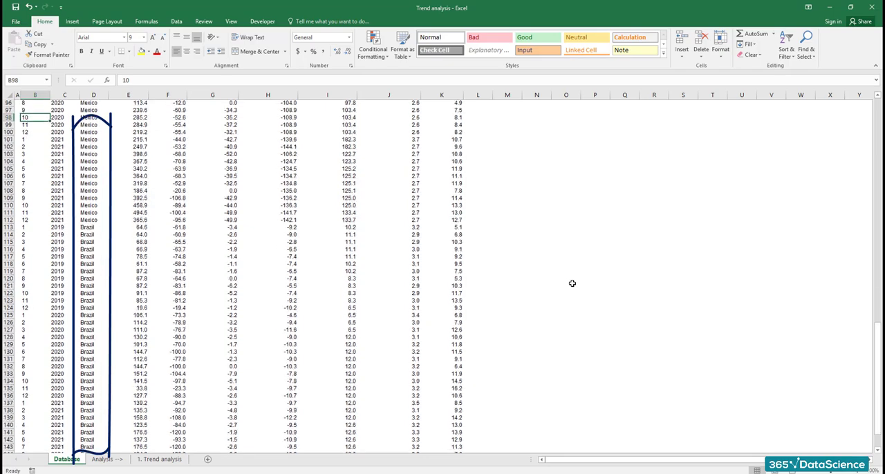
scroll("down", 3)
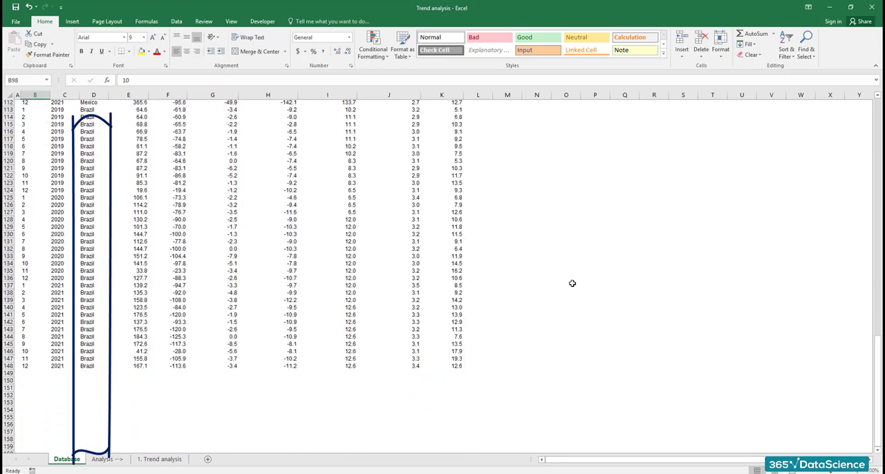
key("ctrl+Home")
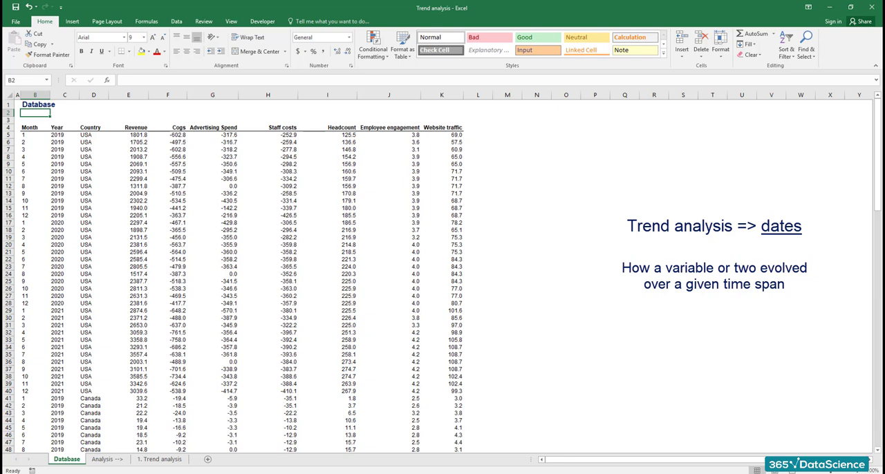
- Insert an empty column headed 'Date' between Year and Country
right_click(94, 95)
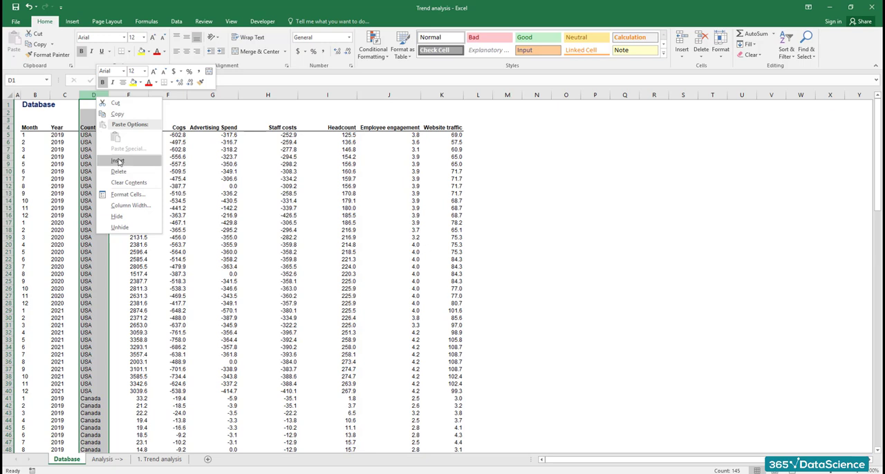
left_click(119, 161)
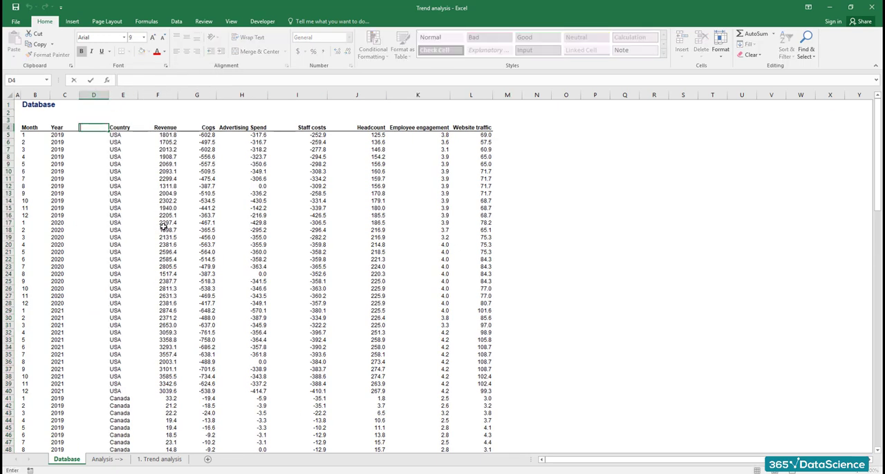
type("Date")
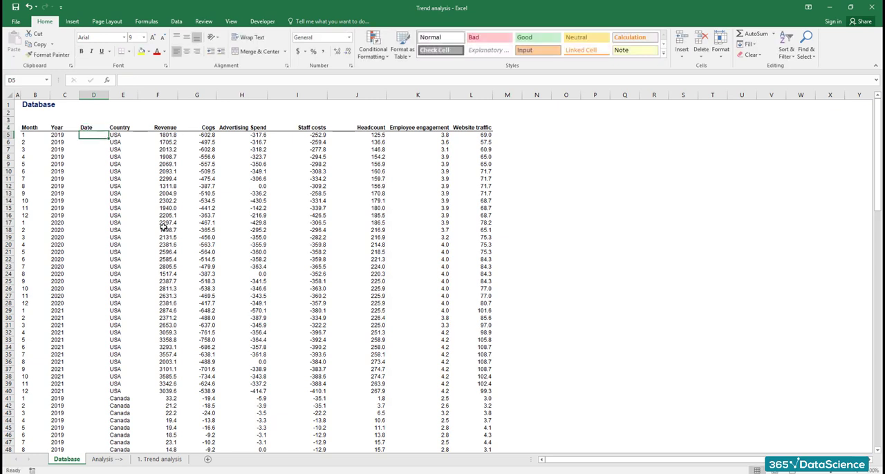
- Enter =DATE(C5,B5,1) in D5 so it shows 1/1/2019
type("=d")
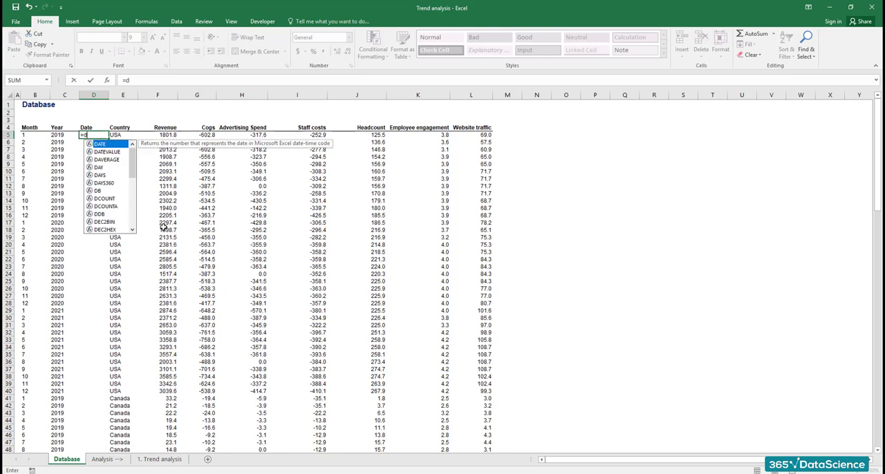
type("DATE(")
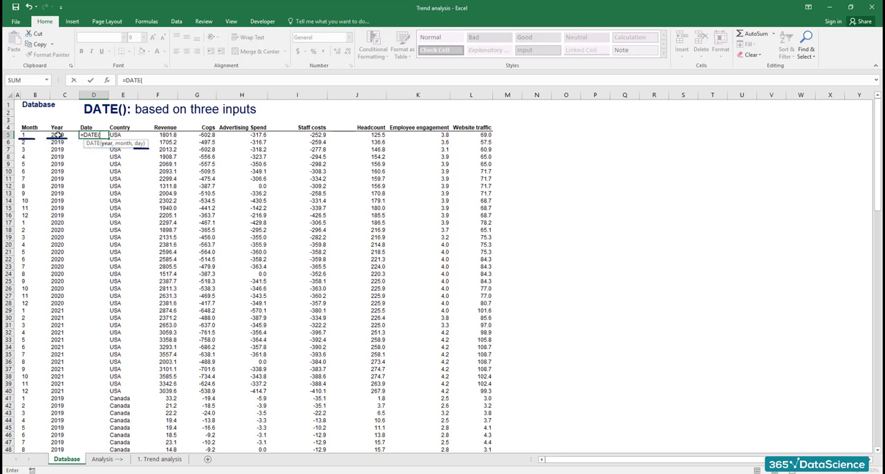
left_click(57, 135)
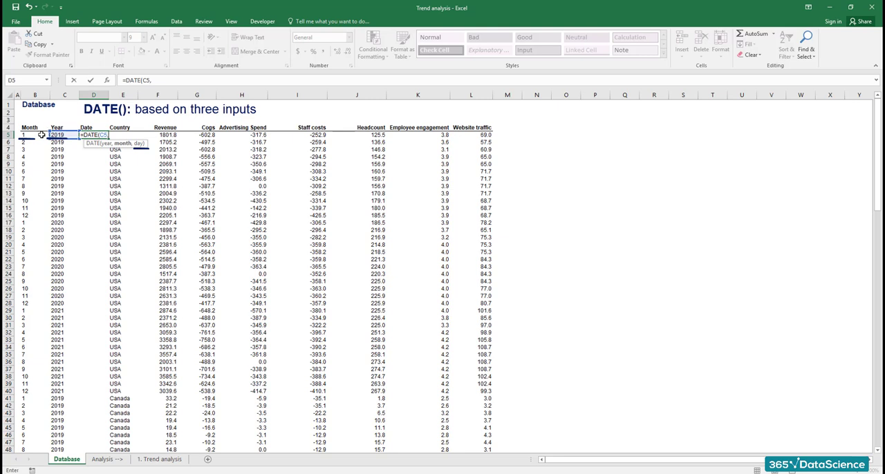
left_click(55, 135)
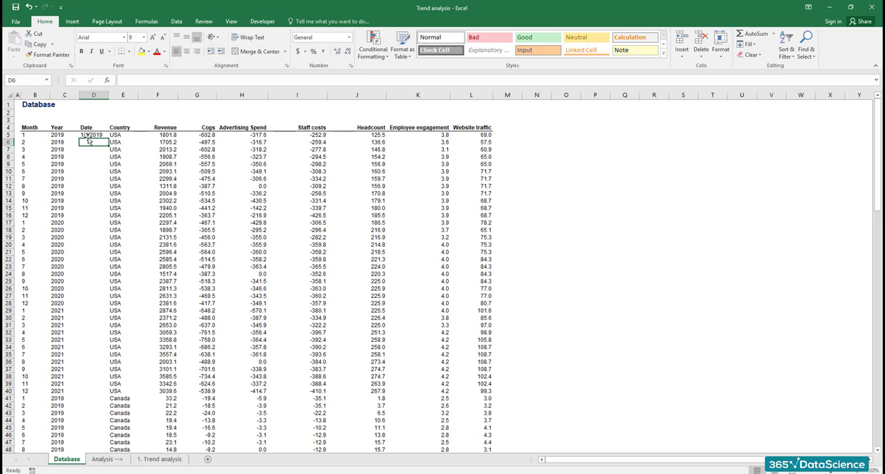
- Wrap D5 in EOMONTH(...,0) so it shows the month end, 1/31/2019
type("=eoDATE(C5,B5,1)")
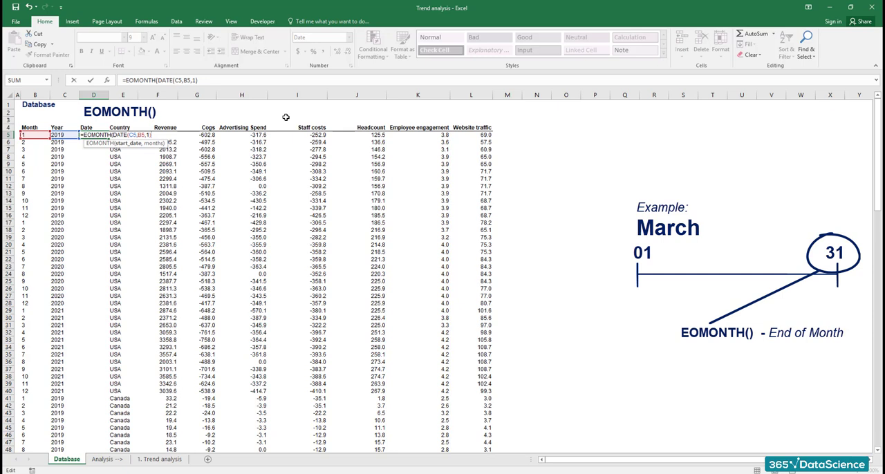
mouse_move(520, 170)
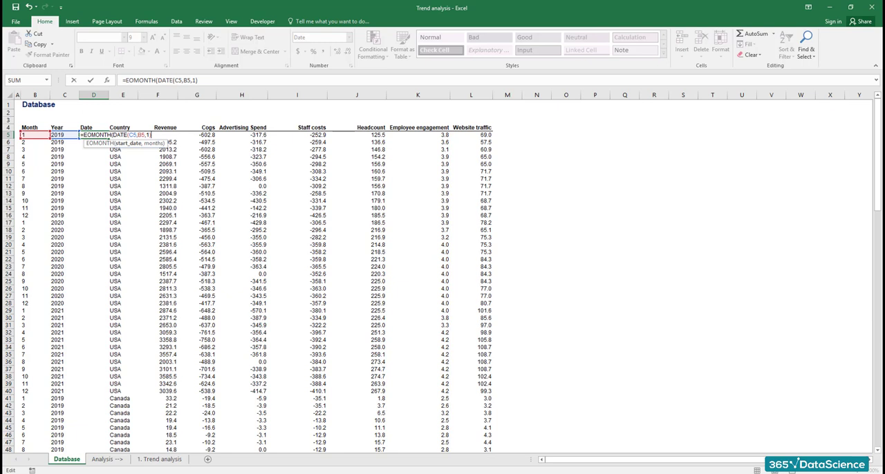
type(",0)")
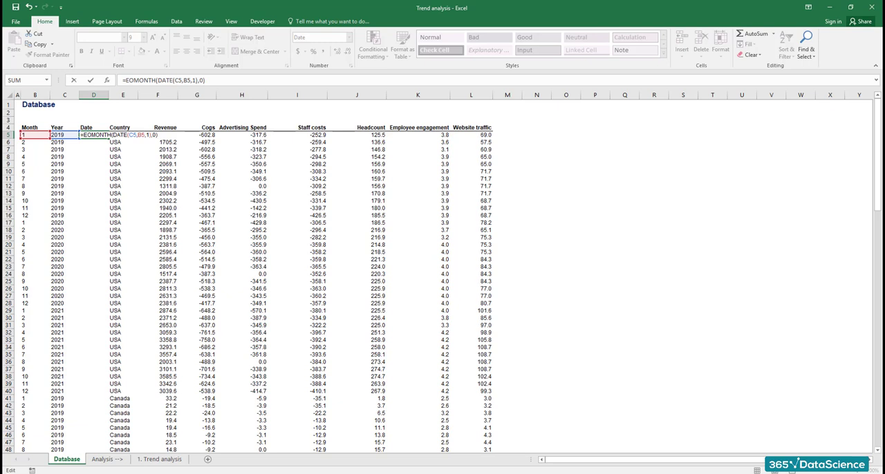
key("Enter")
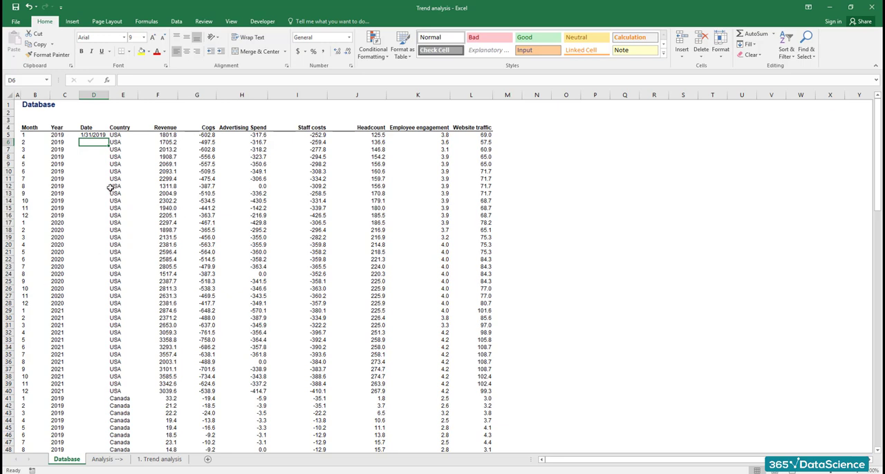
mouse_move(106, 95)
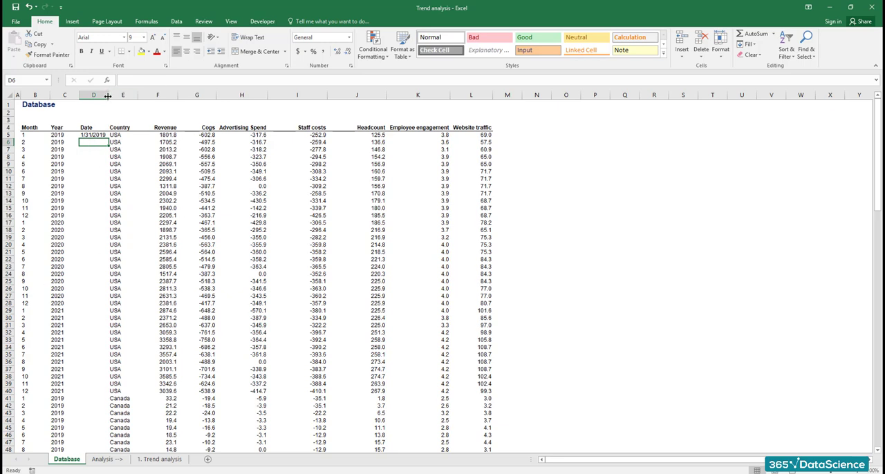
- Widen column D, fill the end-of-month formula down the Date column and return to Trend analysis
left_click_drag(107, 95, 100, 95)
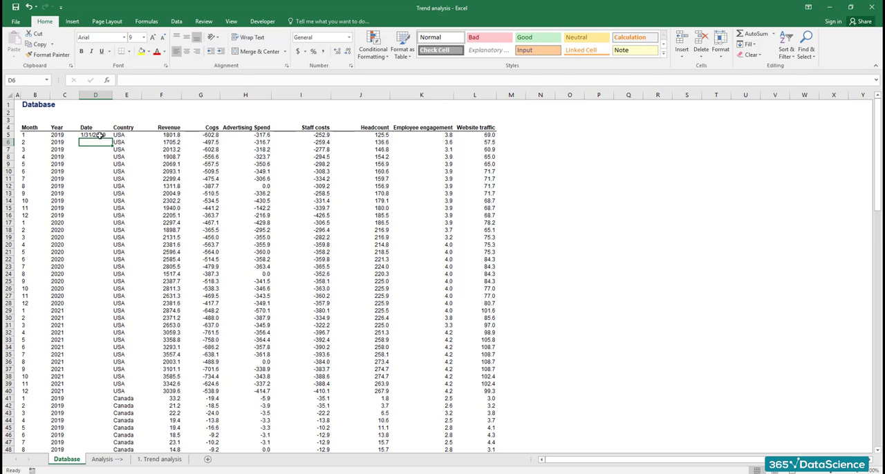
left_click(94, 134)
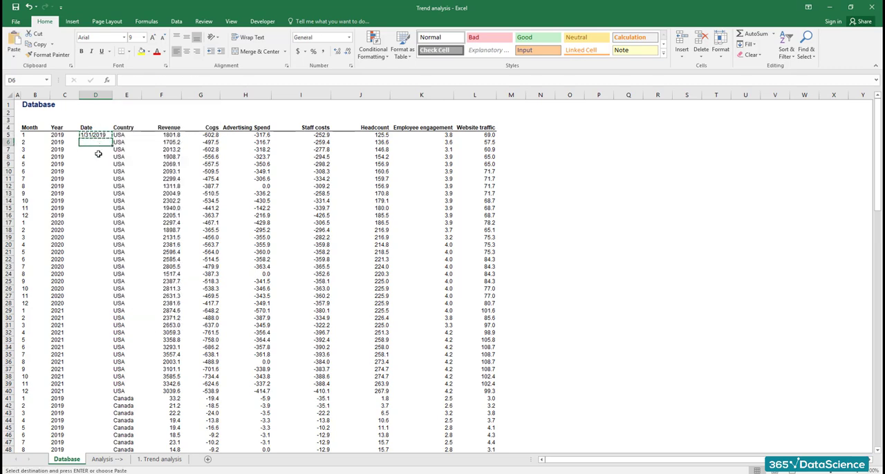
scroll("down", 3)
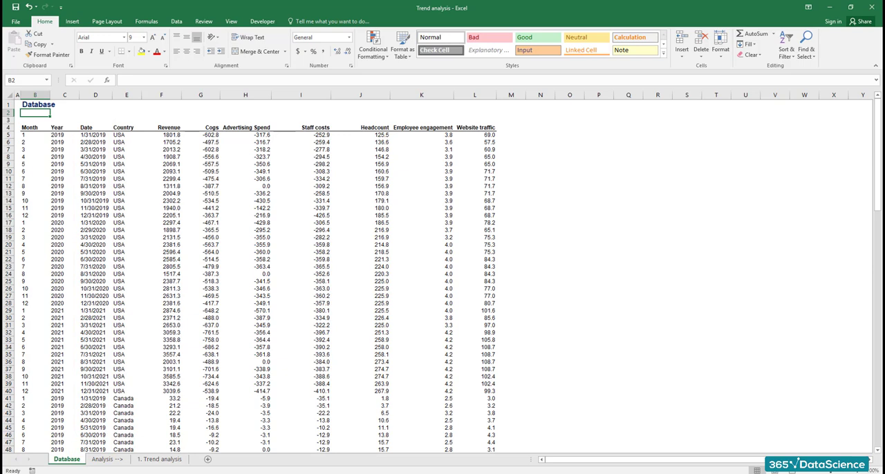
left_click(157, 459)
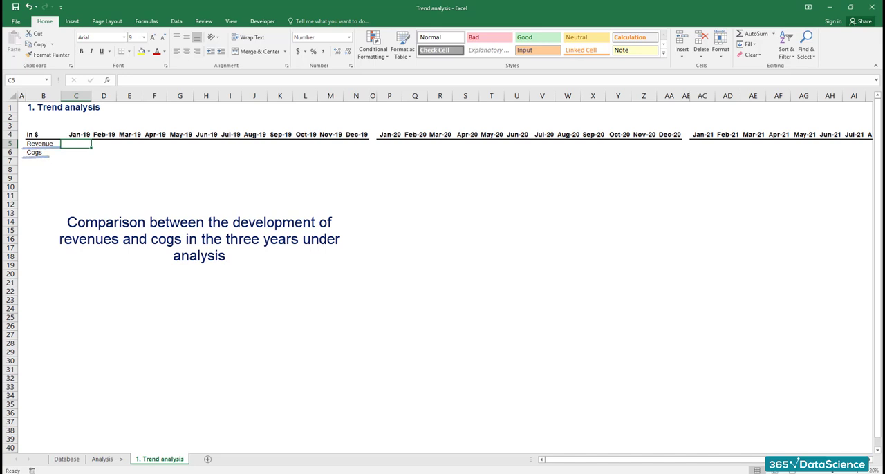
- Start a SUMIF in C5 with the Database sheet's absolute Date column $D:$D as range
type("=sumif")
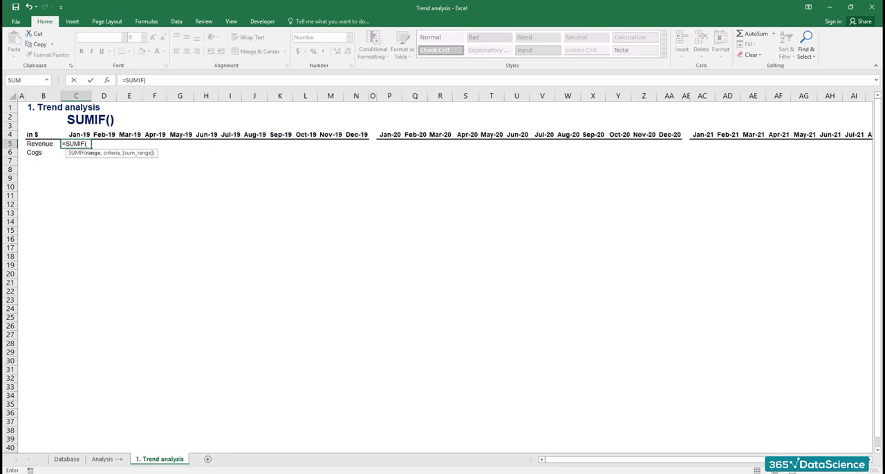
type(":needs three parameters")
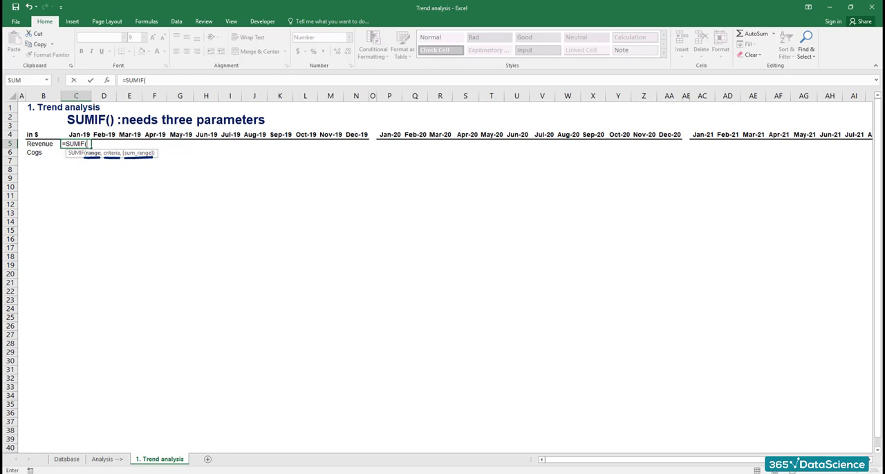
left_click(65, 460)
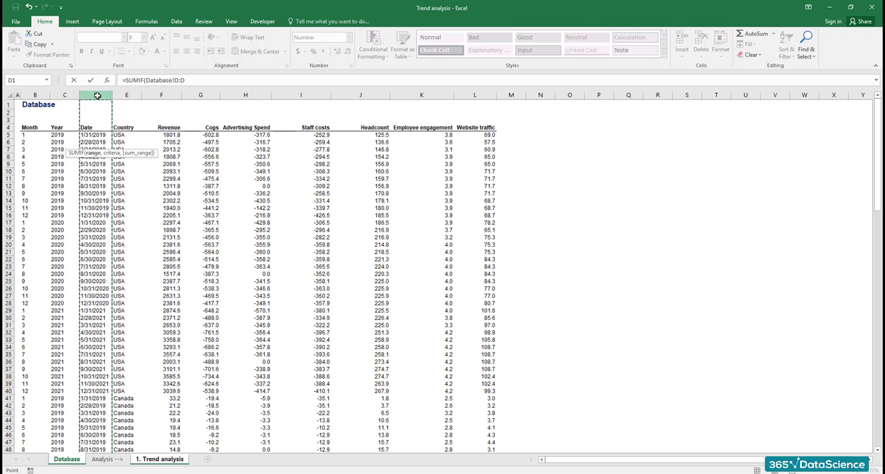
key("F4")
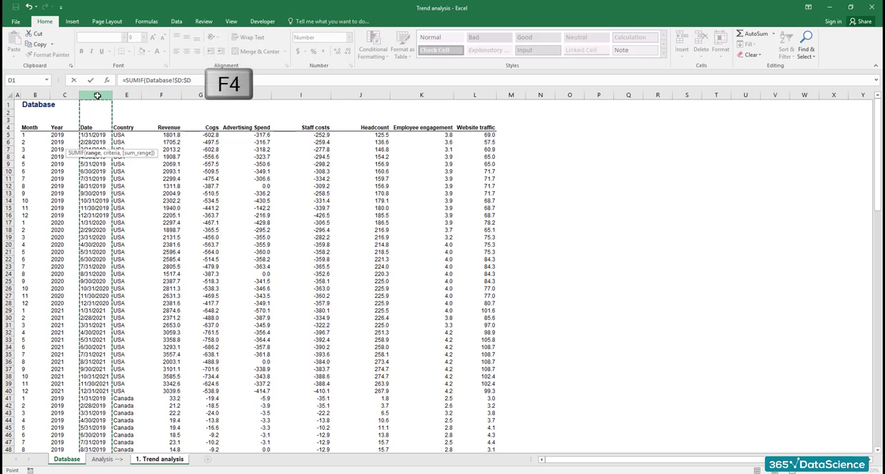
key("f4")
type(",")
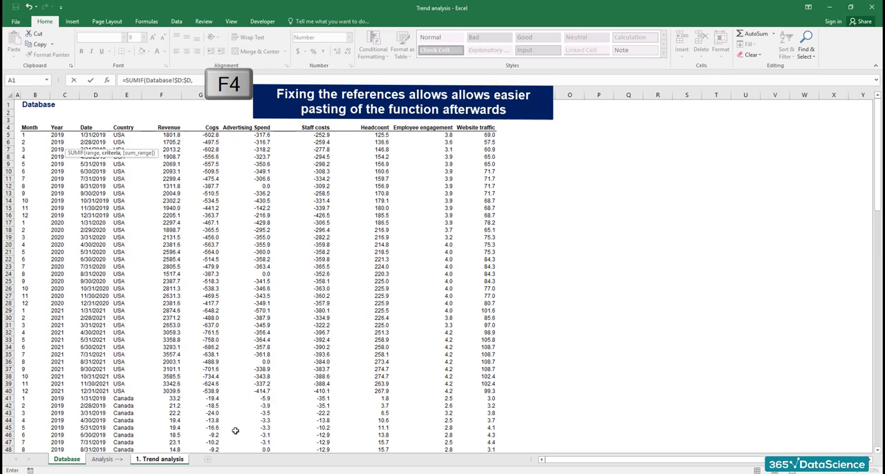
- Use the Jan-19 header C$4 as criterion and Database revenue column $F:$F as sum range, returning 1941
left_click(157, 458)
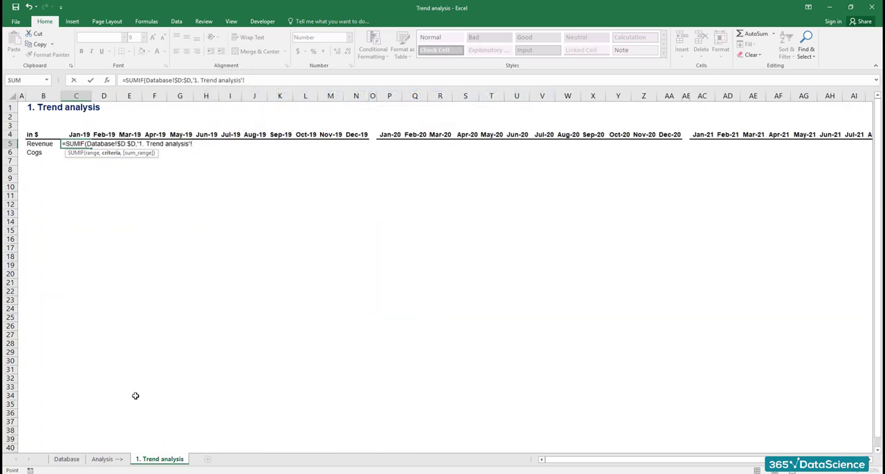
left_click(78, 134)
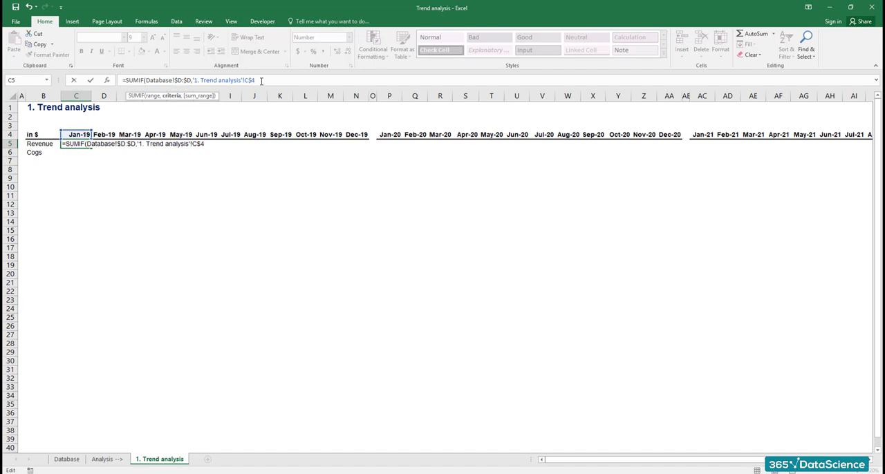
type(",")
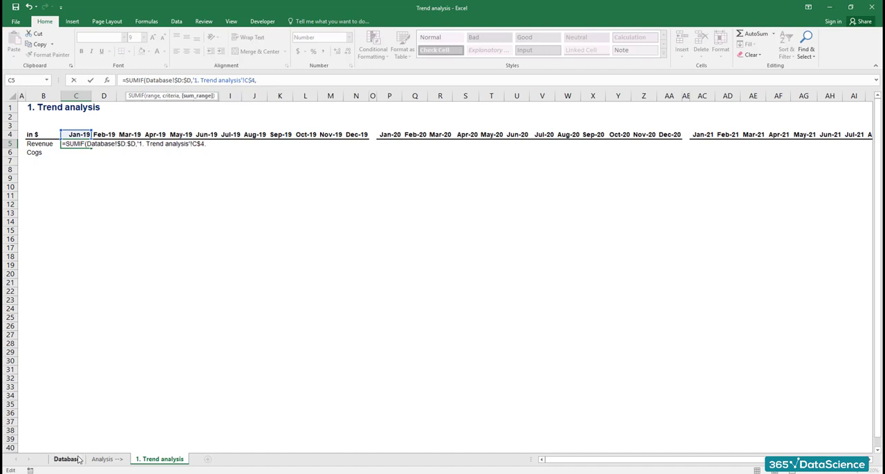
left_click(67, 457)
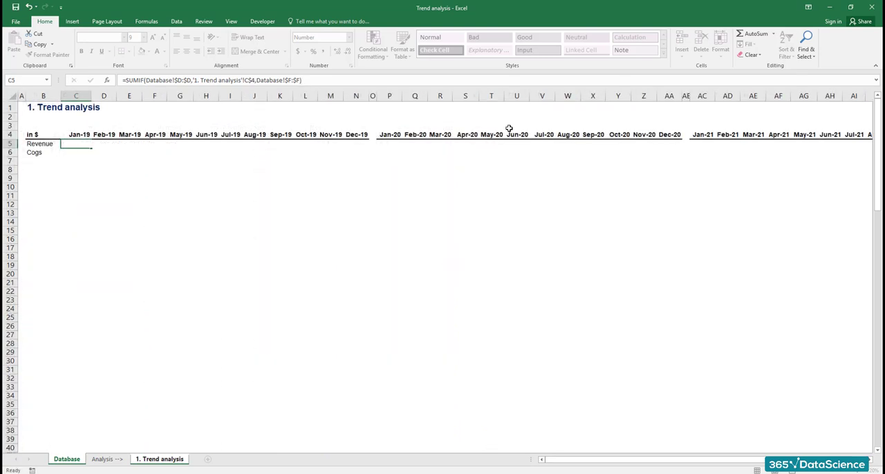
key("Enter")
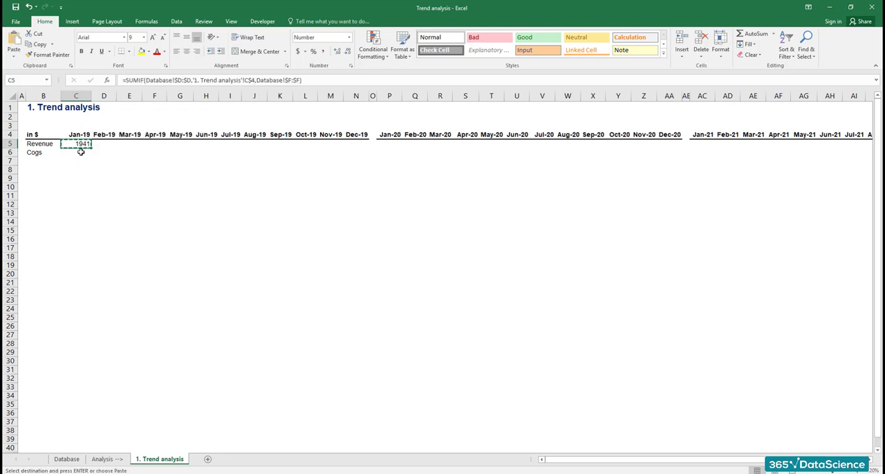
- Make C6 a negated SUMIF summing the Database Cogs column G for Jan-19
left_click(79, 152)
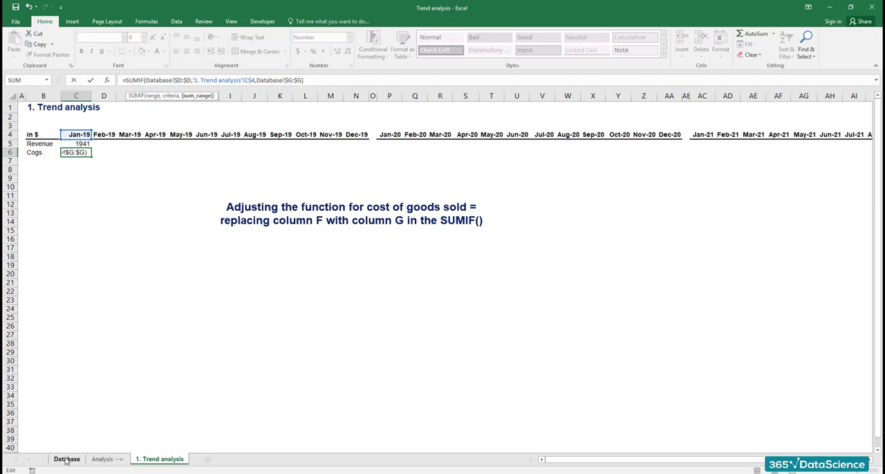
key("Enter")
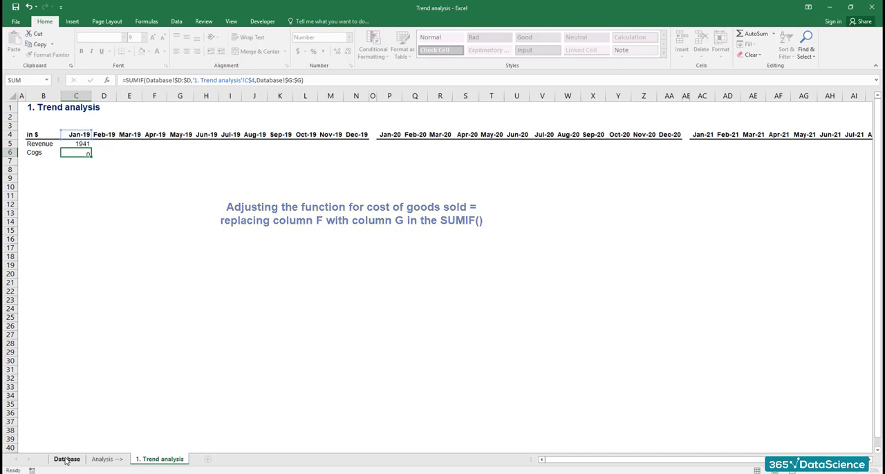
left_click(67, 459)
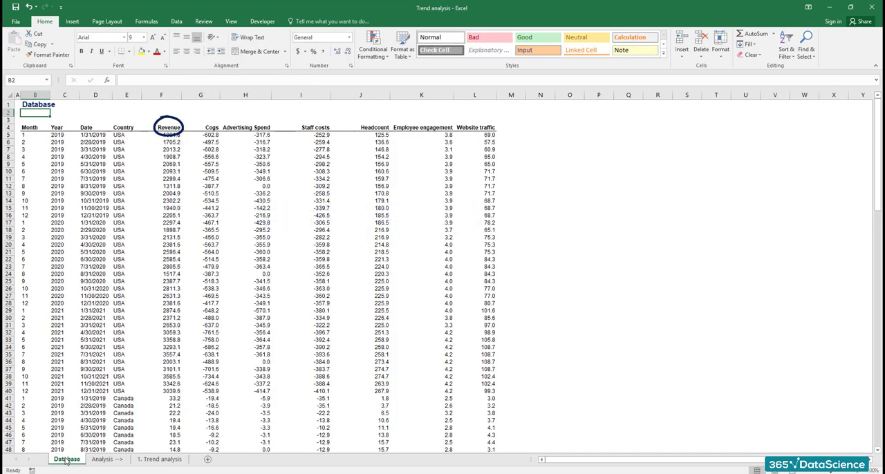
left_click(211, 127)
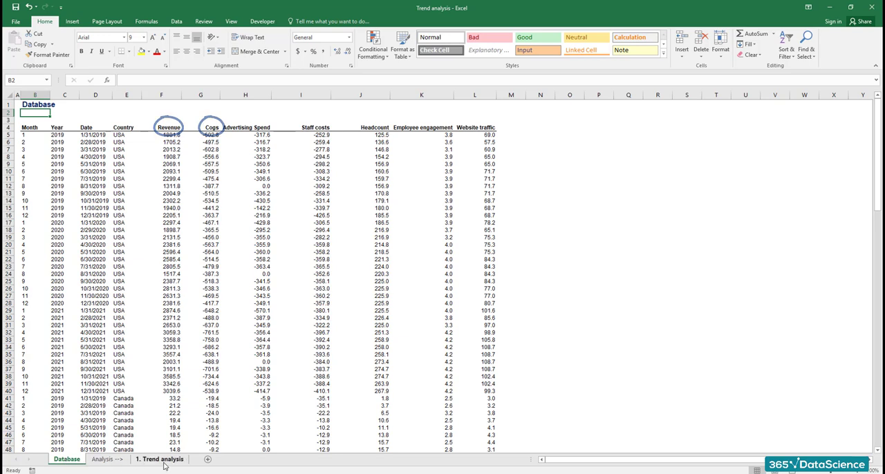
left_click(158, 461)
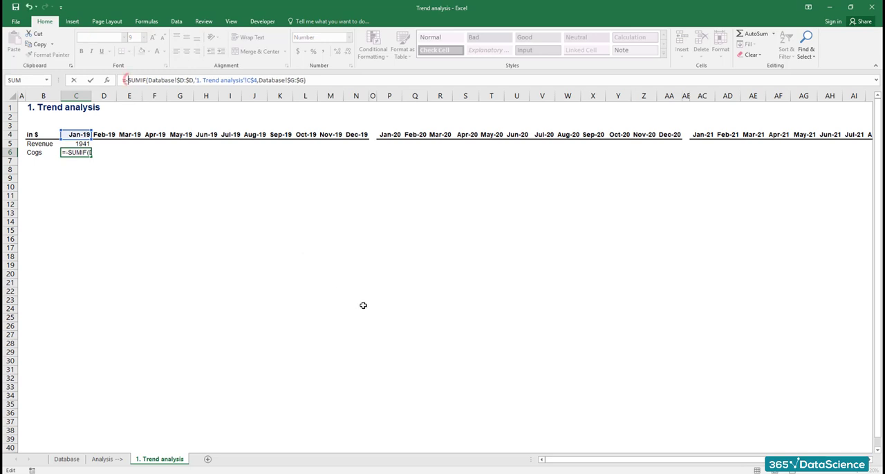
mouse_move(438, 326)
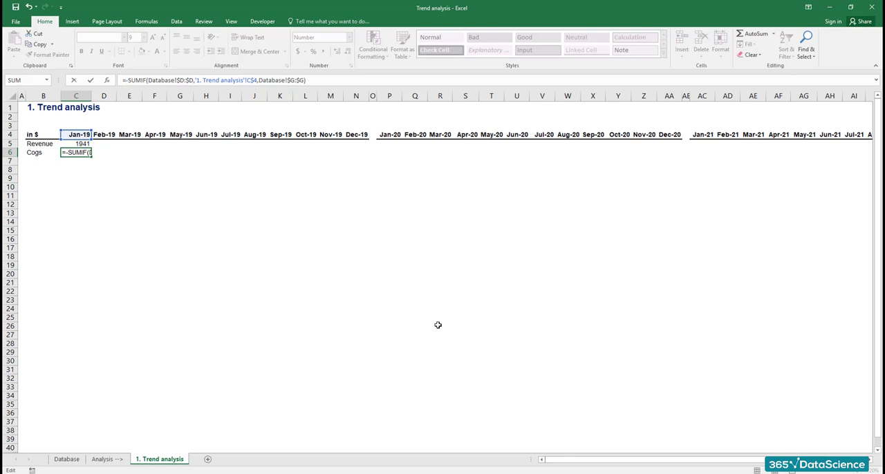
key("Enter")
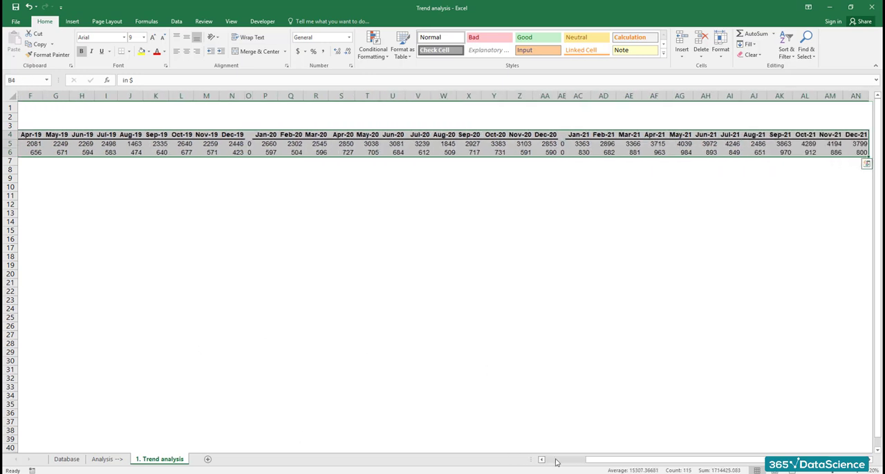
- Insert a line chart of monthly Revenue and Cogs for Jan-19 to Dec-21 below the table
left_click(77, 18)
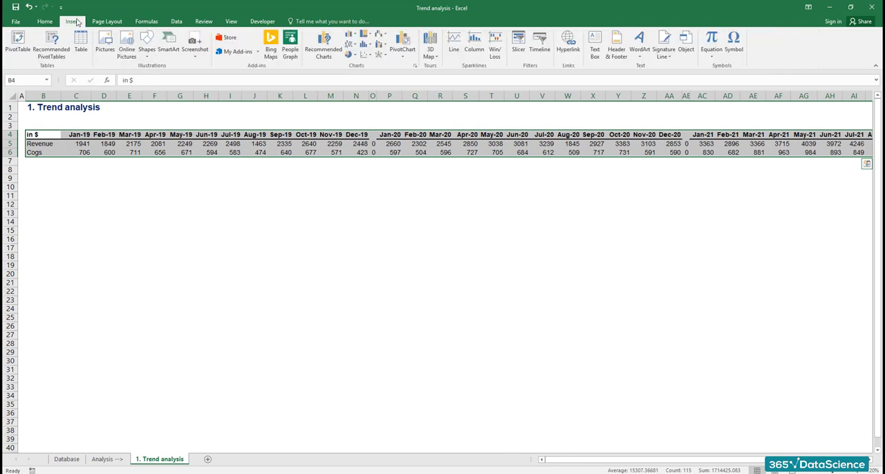
left_click(352, 37)
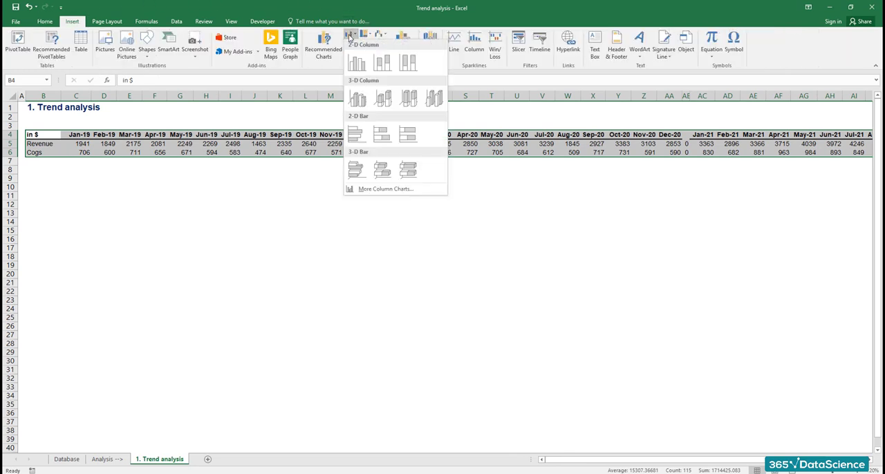
left_click(383, 188)
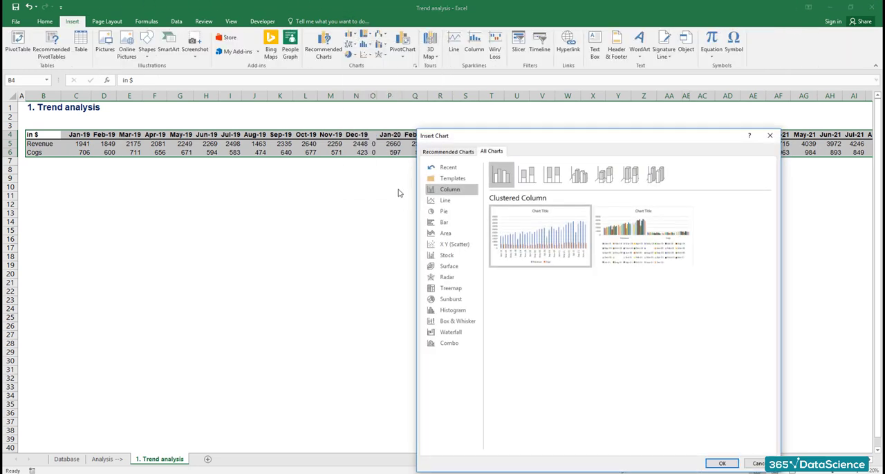
left_click(446, 201)
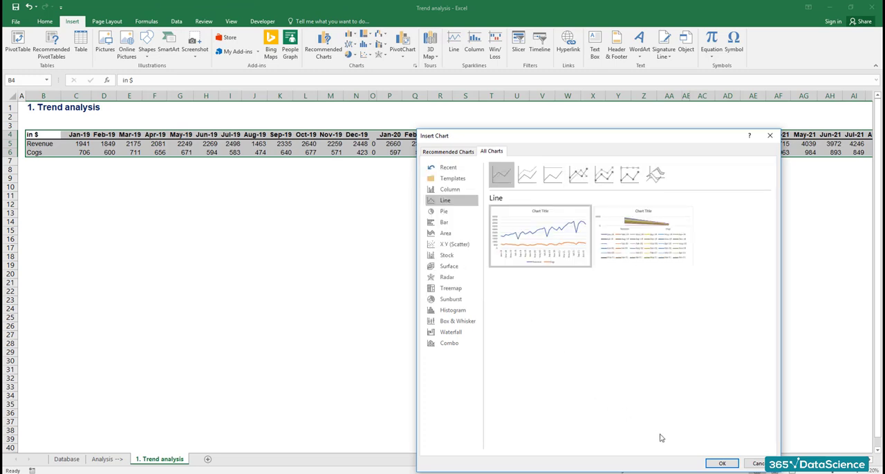
left_click(721, 463)
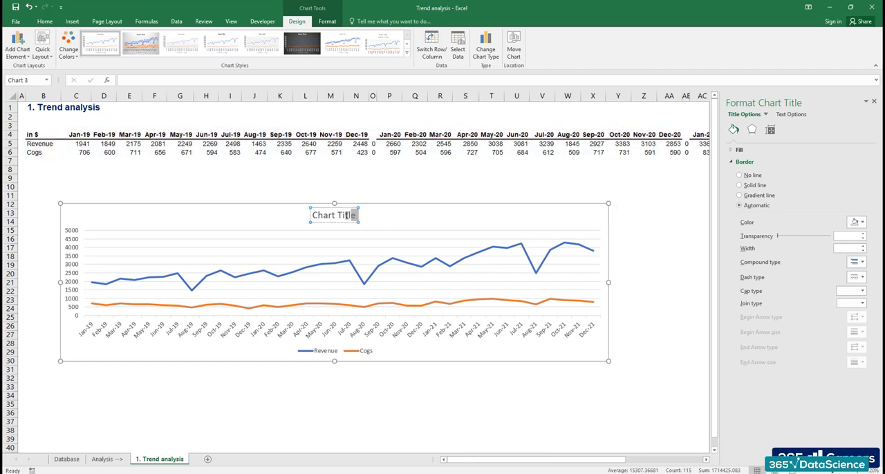
- Retitle the chart 'Revenue Trend Analysis 2019-2021' in dark blue at the left
left_click(333, 215)
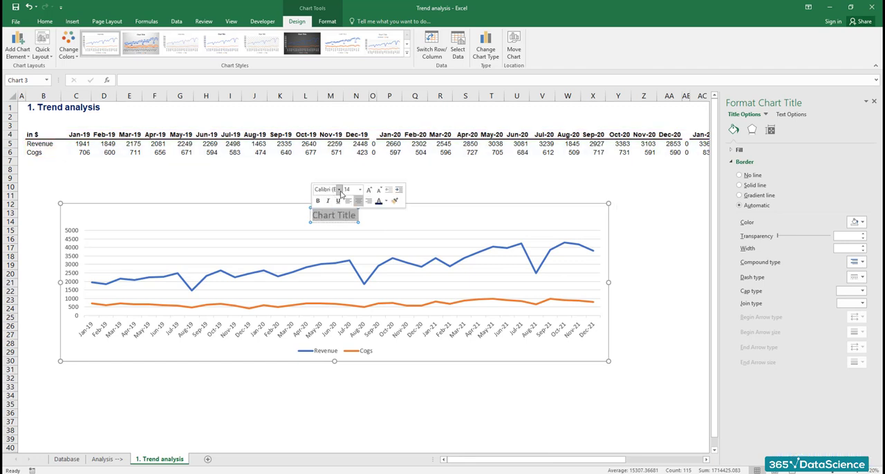
left_click(342, 190)
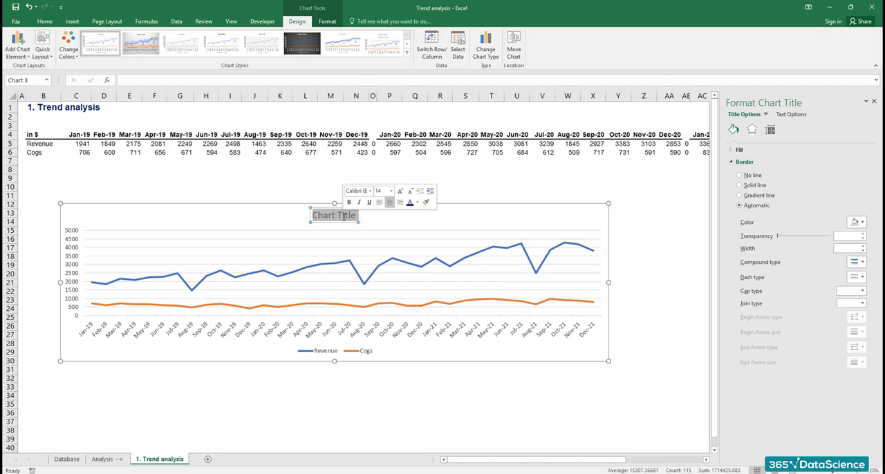
type("Revenue Trend Analysis")
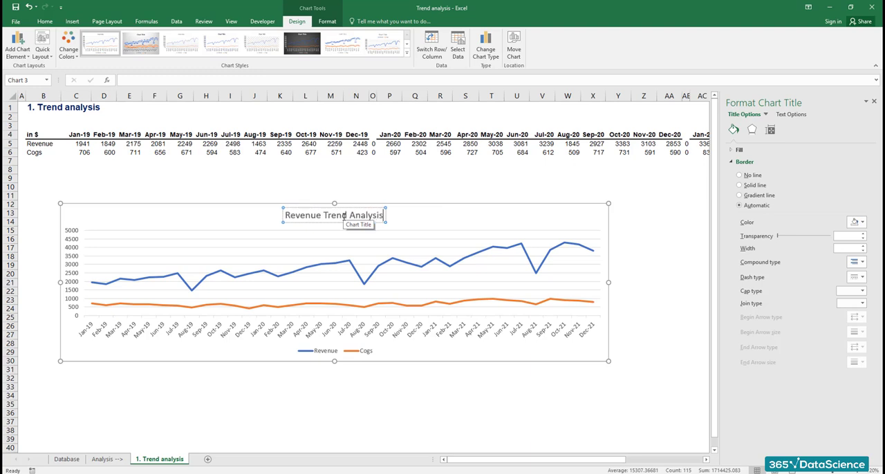
type("2019")
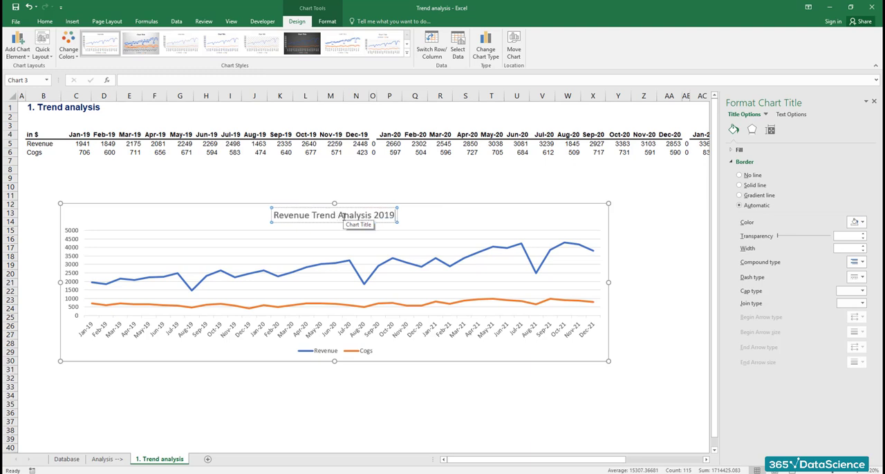
type("-2021")
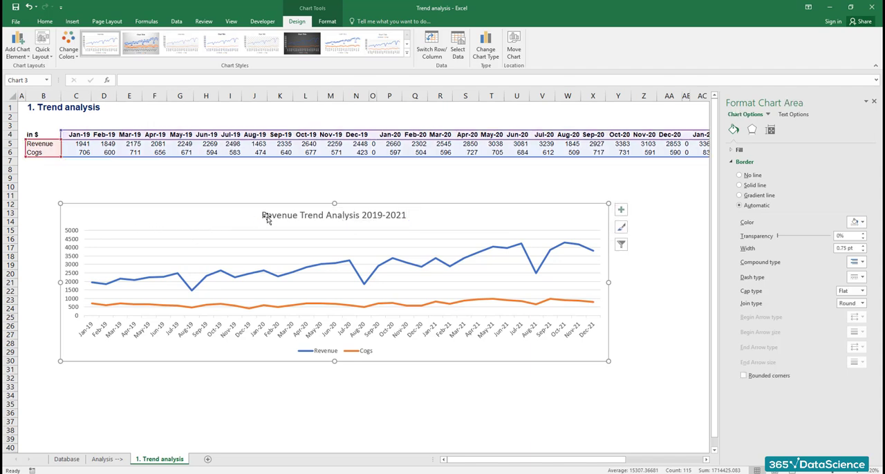
left_click(329, 215)
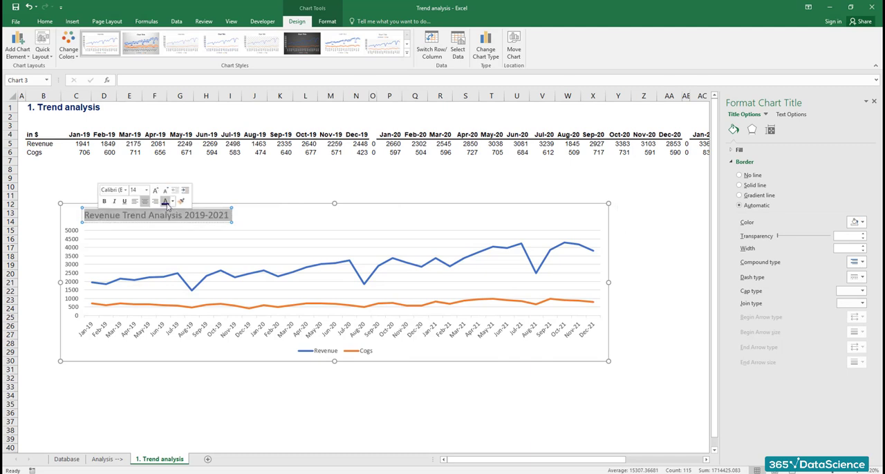
left_click(166, 201)
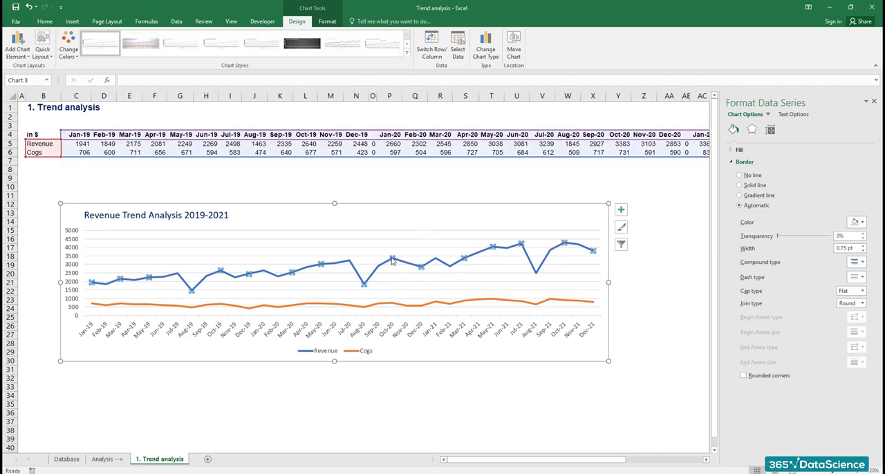
- Colour the Revenue line dark navy and the Cogs line red
right_click(392, 261)
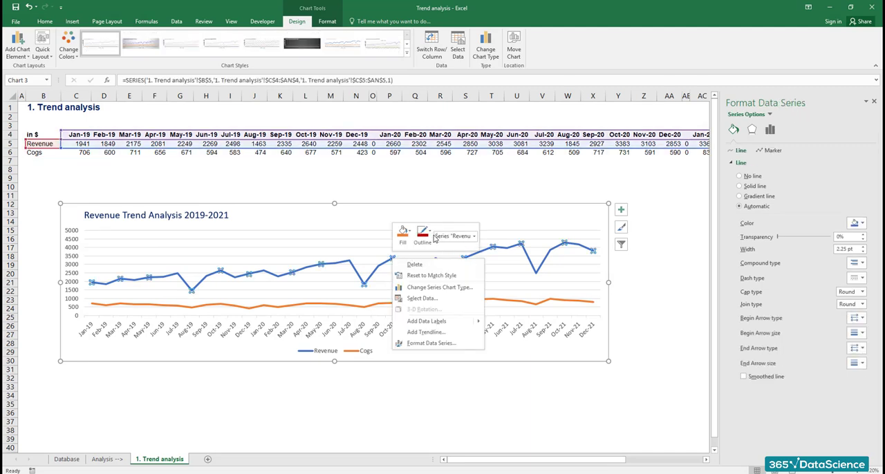
left_click(421, 232)
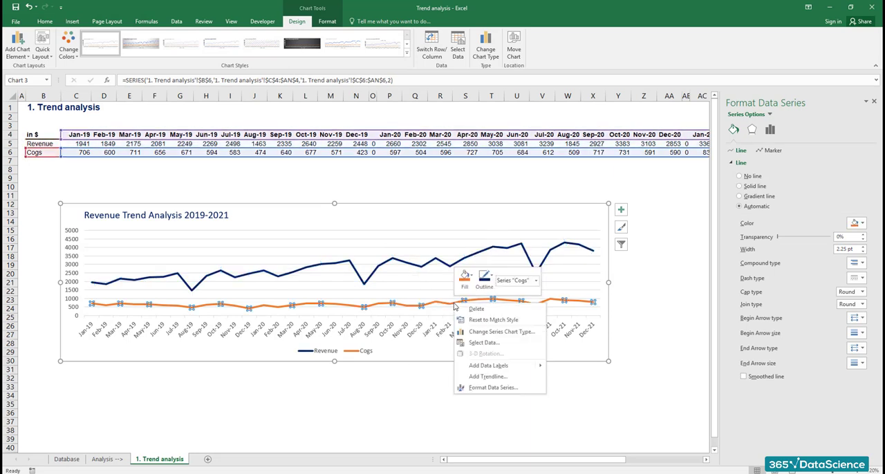
left_click(481, 279)
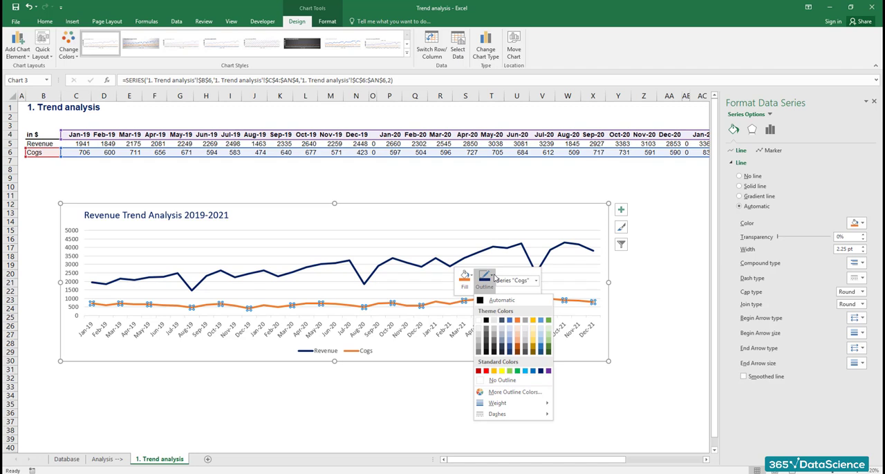
left_click(482, 373)
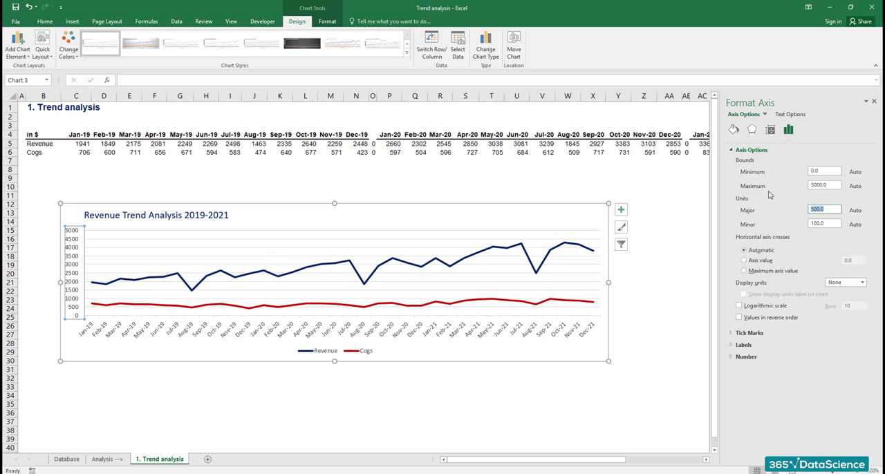
- Set the vertical axis Major units to 1000 and close the Format pane
type("1000.0")
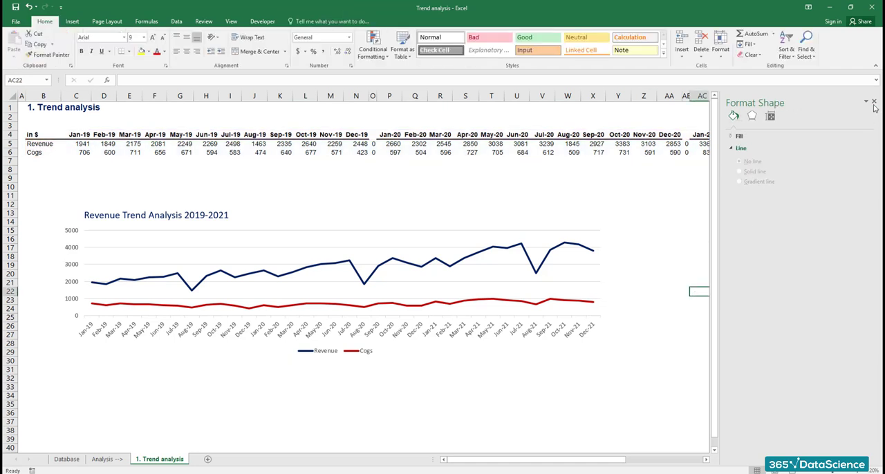
left_click(871, 103)
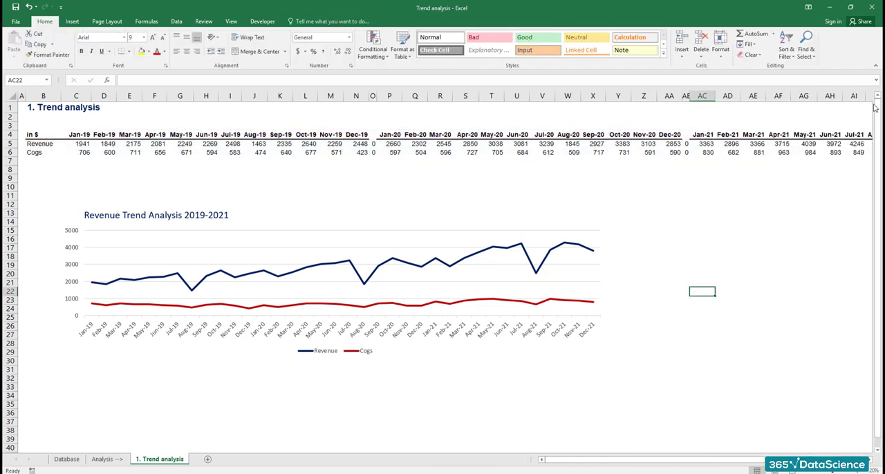